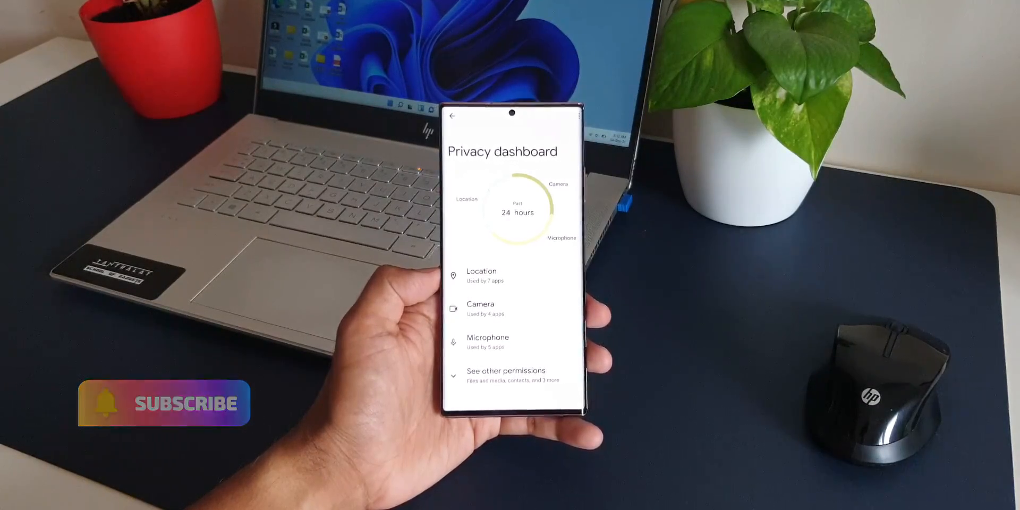
Leave the Privacy dashboard and launch Samsung Members on its Explore page.
{"action": "left_click", "coordinate": [482, 274]}
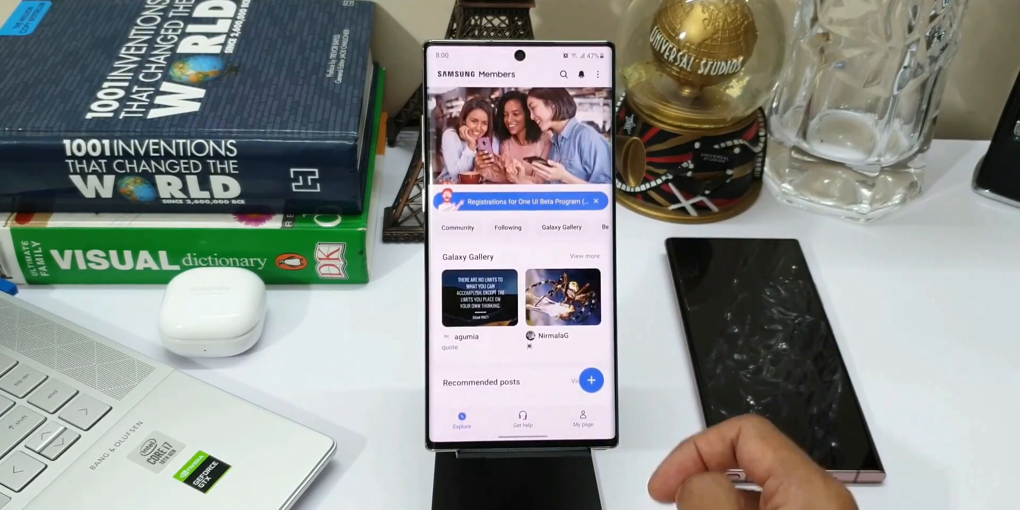
From the notices inbox, open 'Registrations for One UI Beta Program' for Note10/Note10+.
{"action": "left_click", "coordinate": [584, 74]}
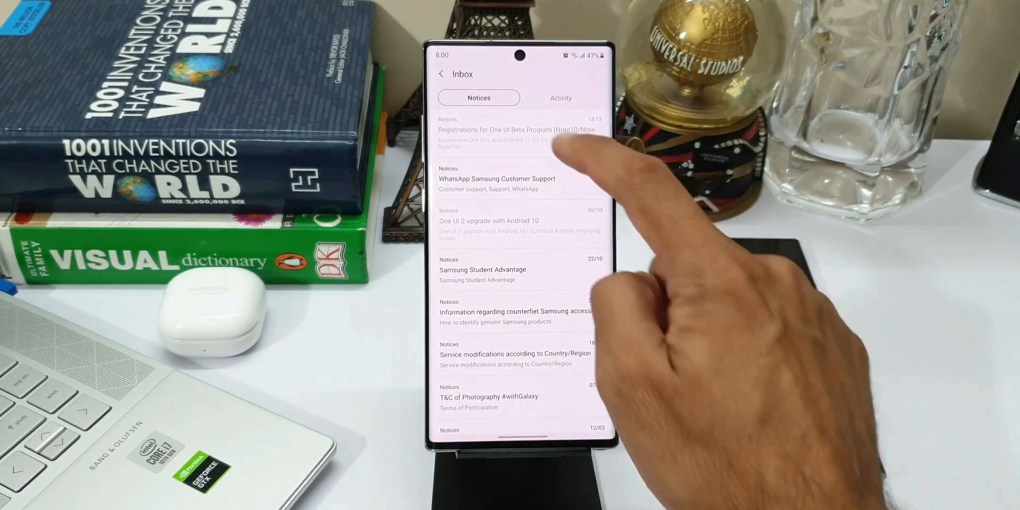
{"action": "left_click", "coordinate": [513, 130]}
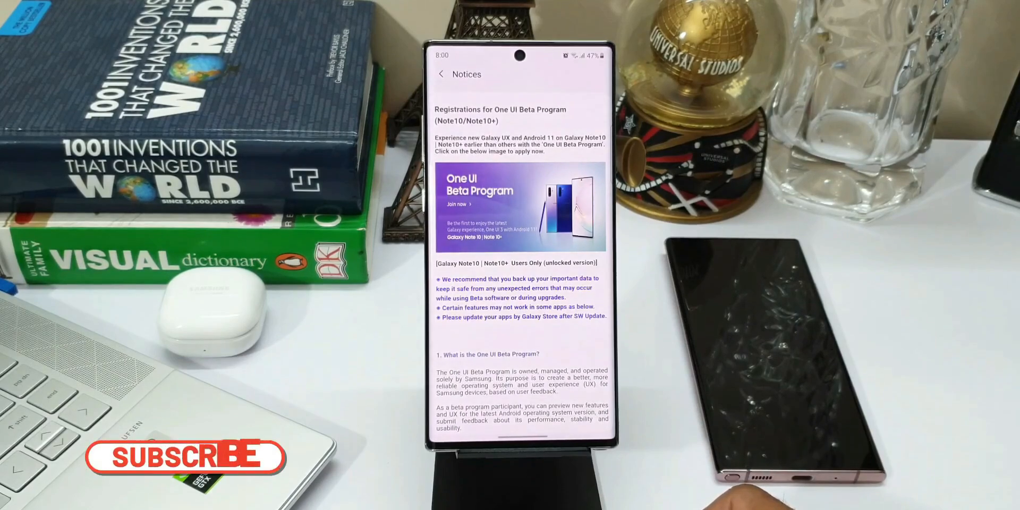
Scroll through the beta notice and its FAQ to the One UI Beta Program enrollment page.
{"action": "scroll", "scroll_direction": "down", "scroll_amount": 3}
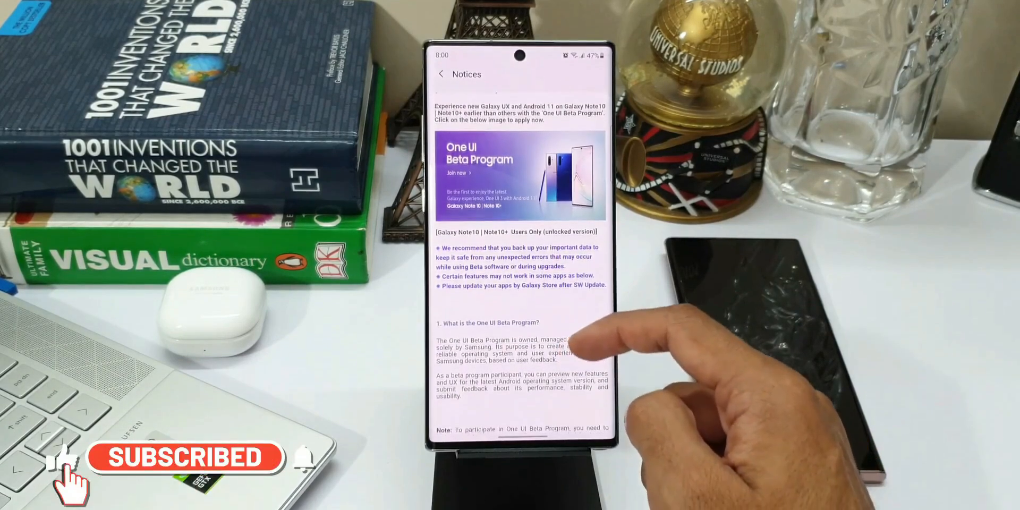
{"action": "scroll", "scroll_direction": "down", "scroll_amount": 3}
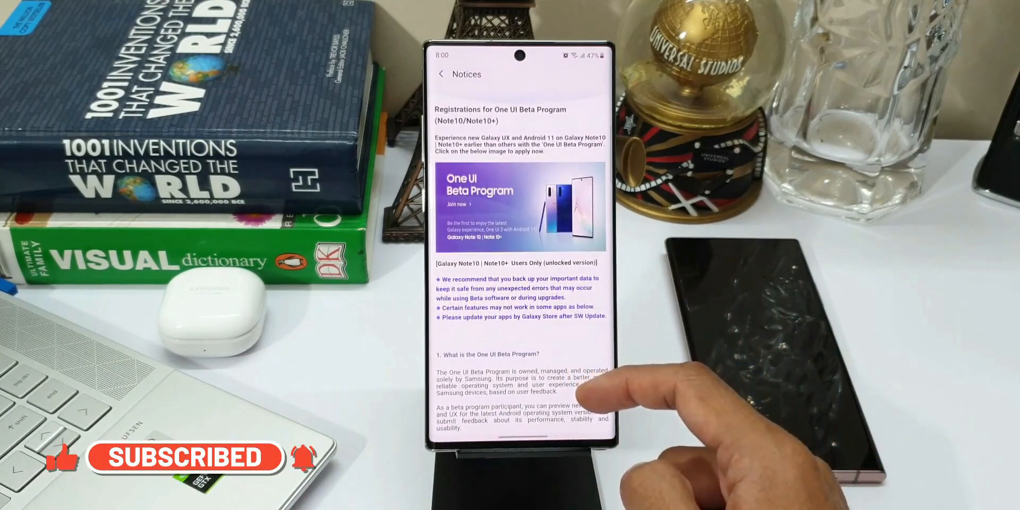
{"action": "scroll", "scroll_direction": "down", "scroll_amount": 3}
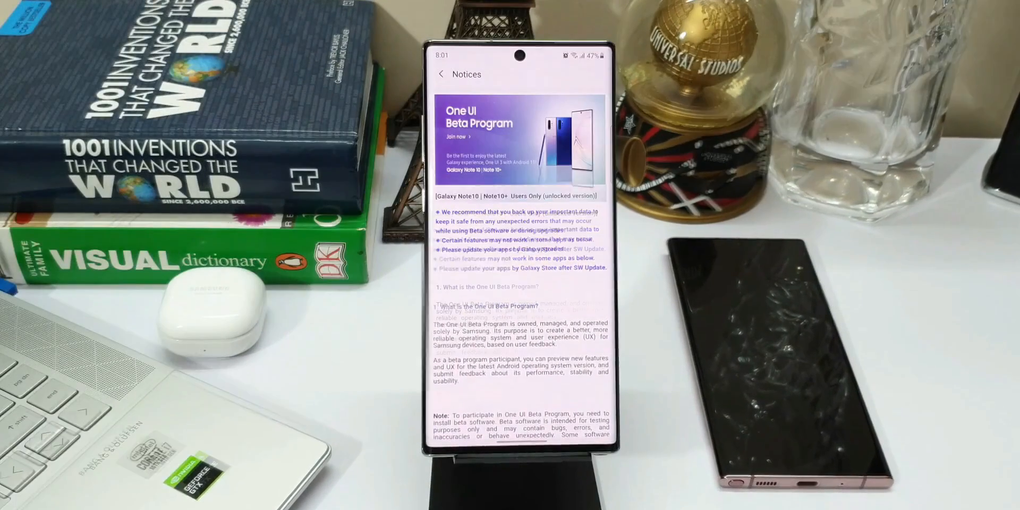
{"action": "scroll", "scroll_direction": "down", "scroll_amount": 3}
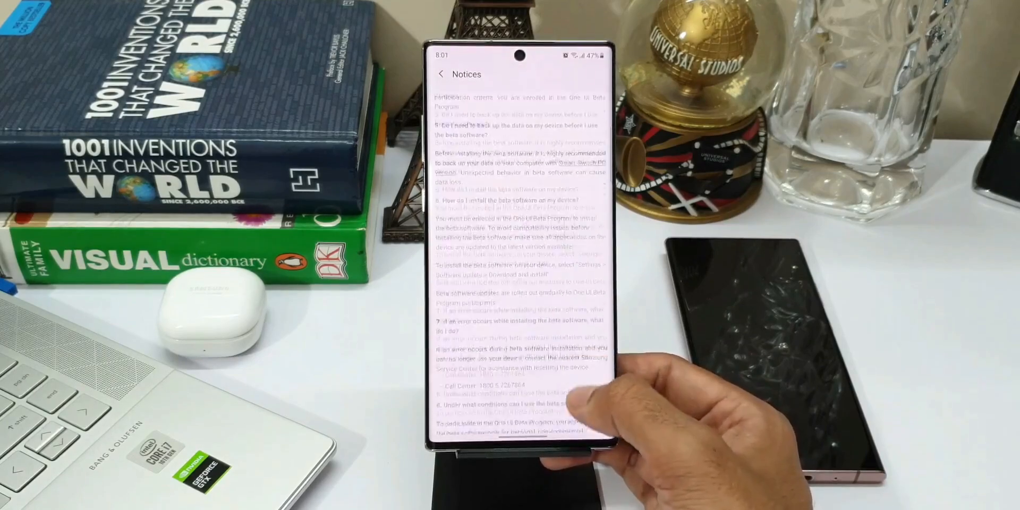
{"action": "scroll", "scroll_direction": "down", "scroll_amount": 3}
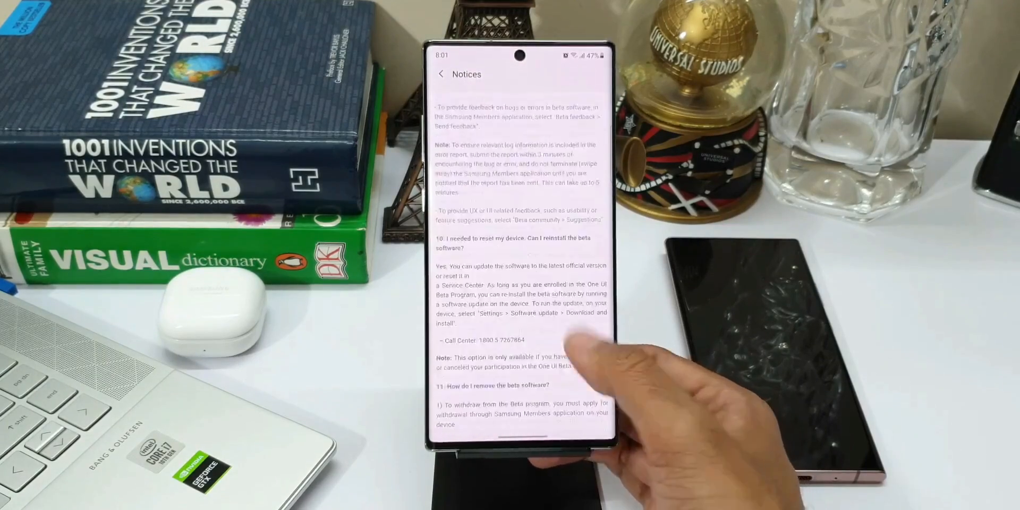
{"action": "scroll", "scroll_direction": "down", "scroll_amount": 3}
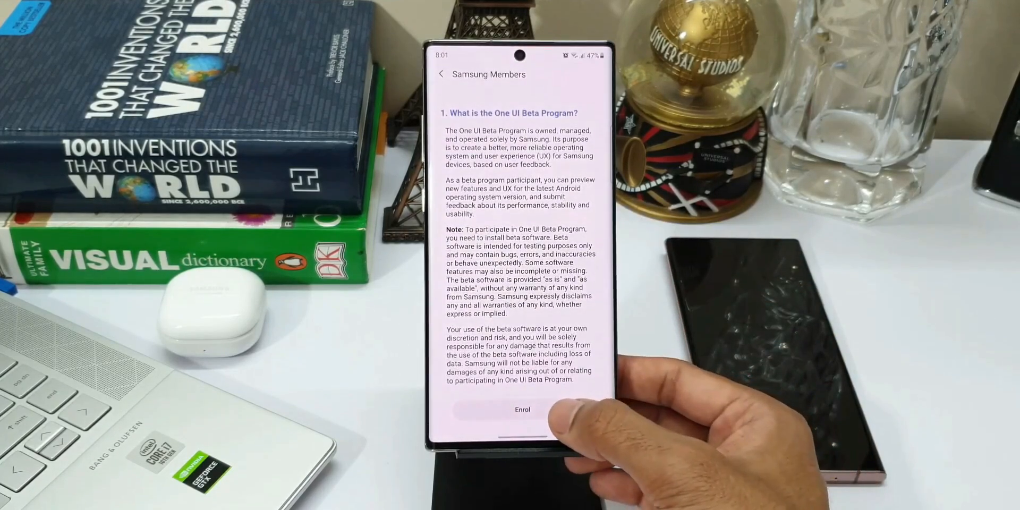
Enrol the phone in the One UI Beta Program from the terms page.
{"action": "left_click", "coordinate": [522, 409]}
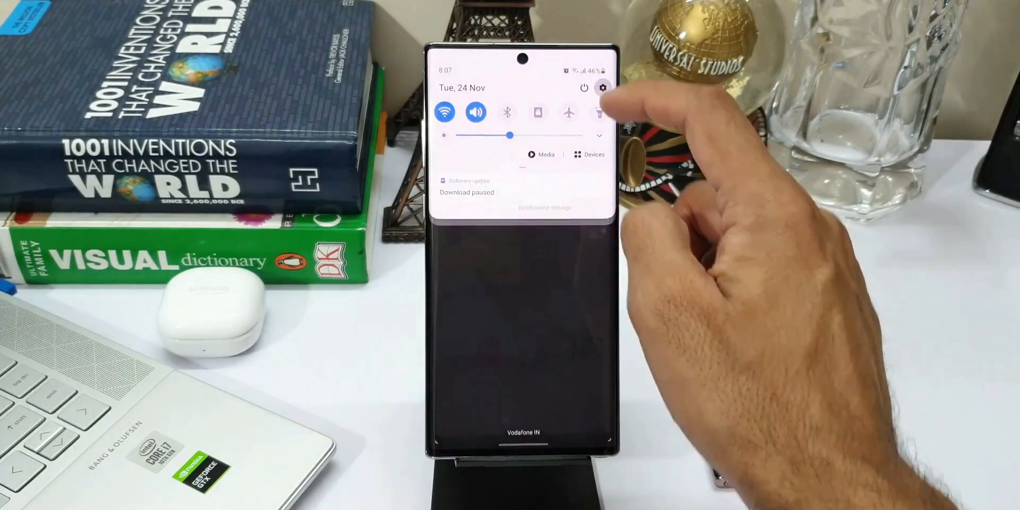
Open Software update in Settings and allow only approximate location access.
{"action": "left_click", "coordinate": [604, 88]}
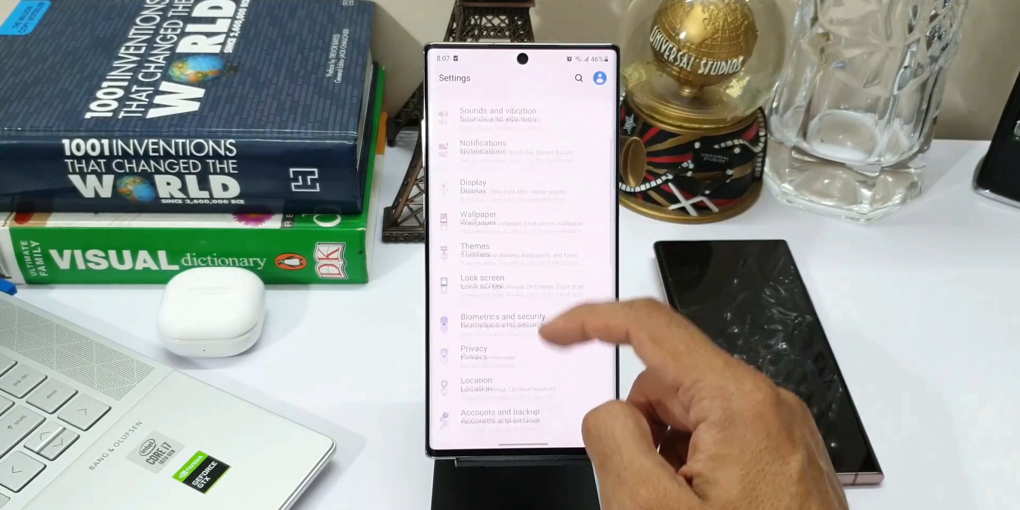
{"action": "scroll", "scroll_direction": "down", "scroll_amount": 3}
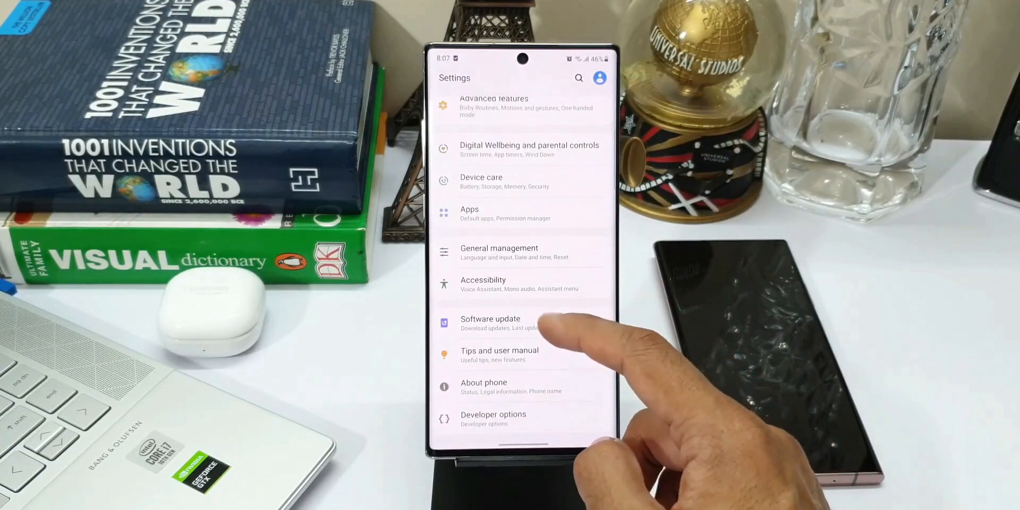
{"action": "left_click", "coordinate": [490, 323]}
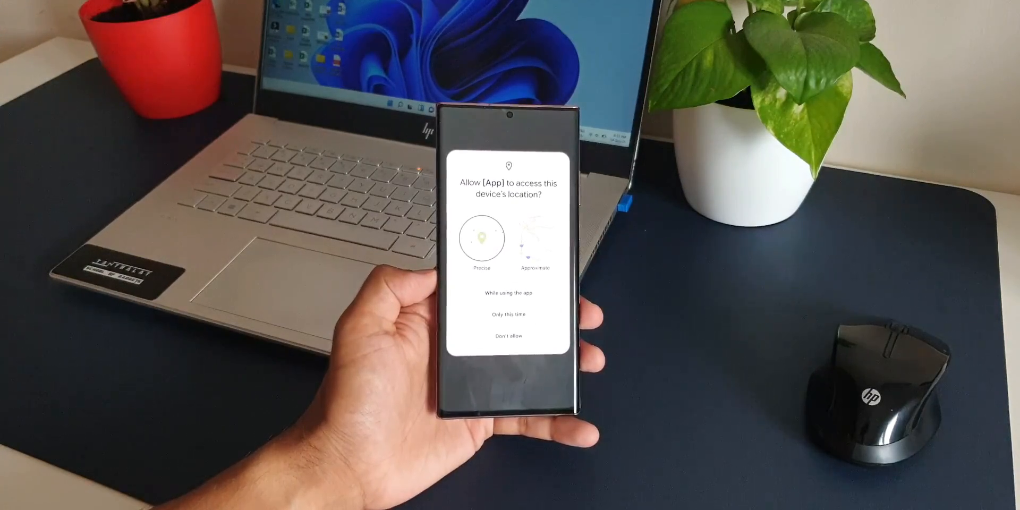
{"action": "left_click", "coordinate": [535, 239]}
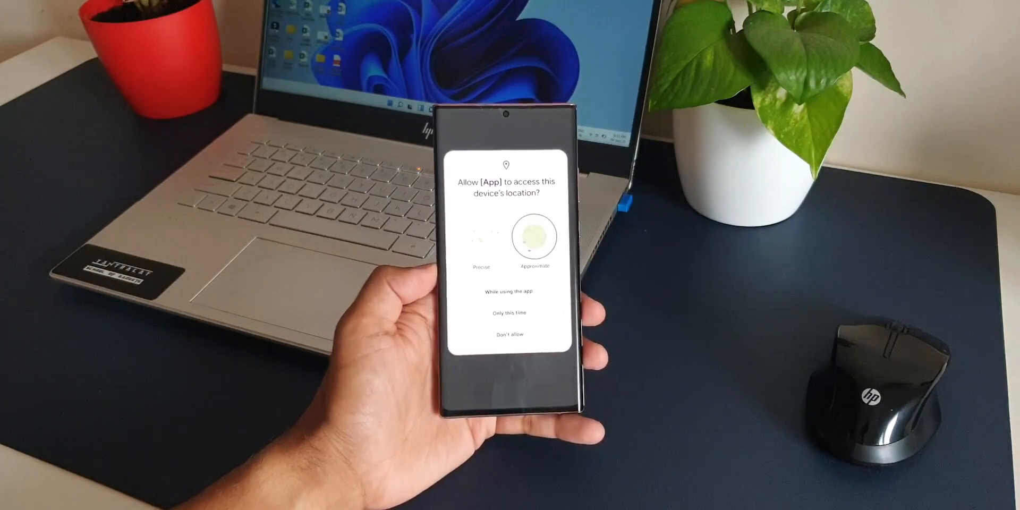